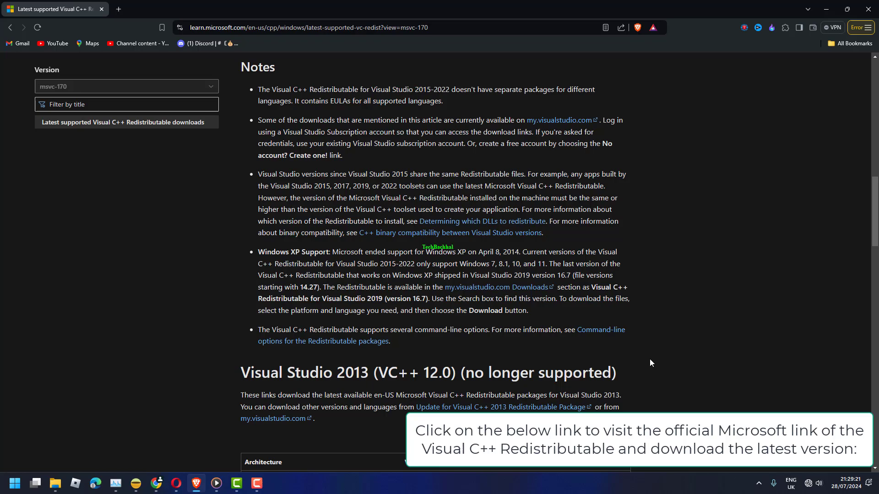
- Run Command Prompt as administrator from its Best match search result
scroll(down, 3)
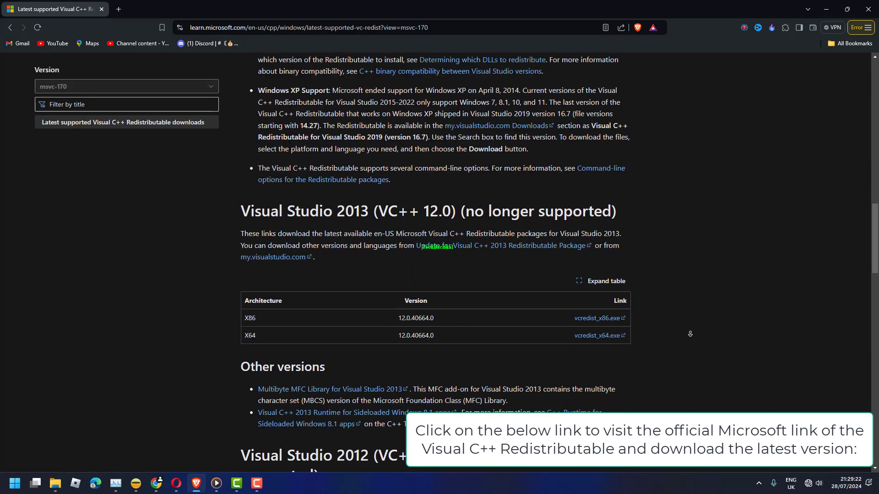
scroll(down, 3)
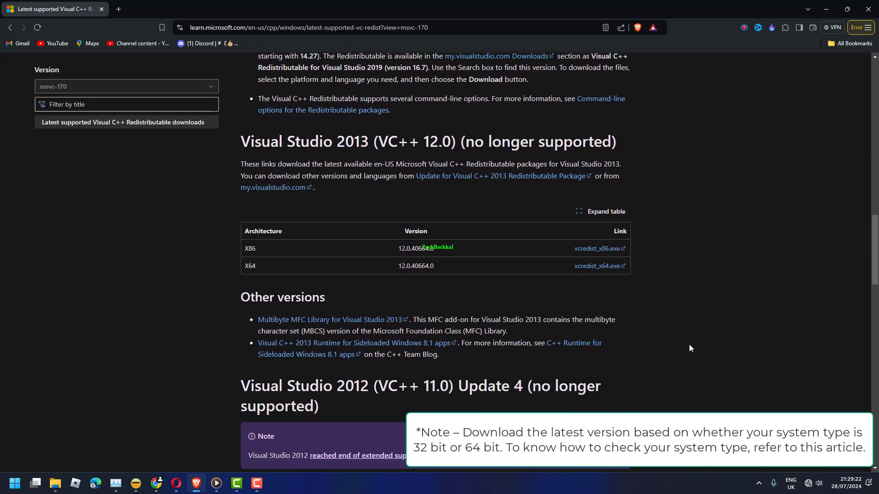
scroll(down, 3)
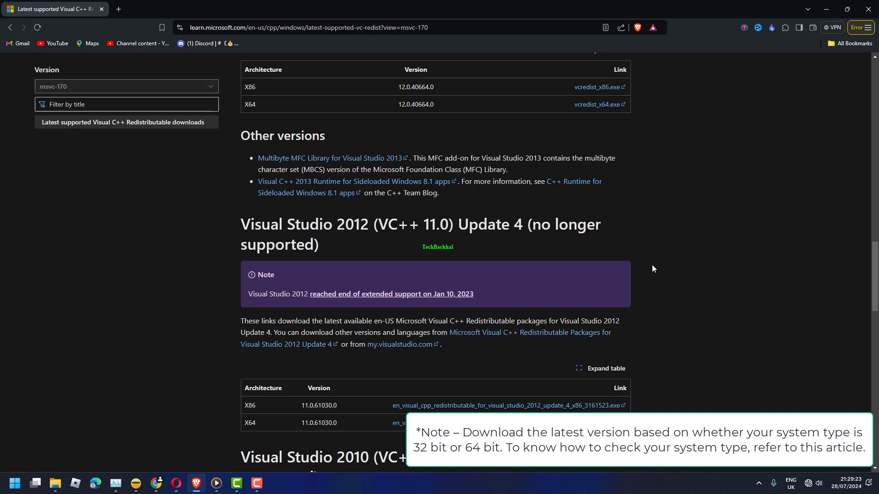
mouse_move(494, 299)
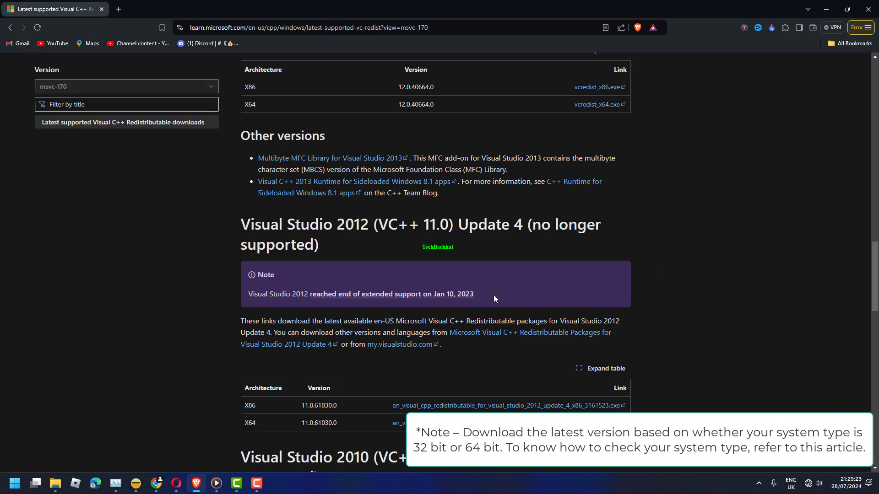
mouse_move(454, 303)
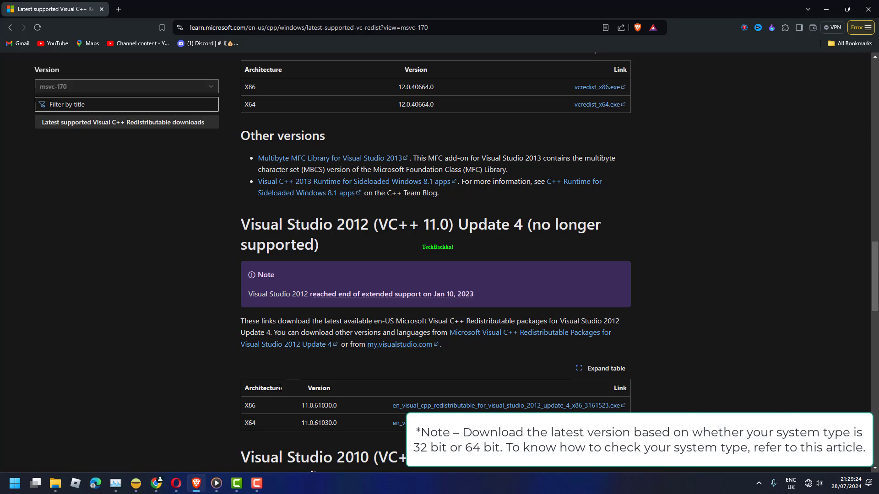
scroll(down, 3)
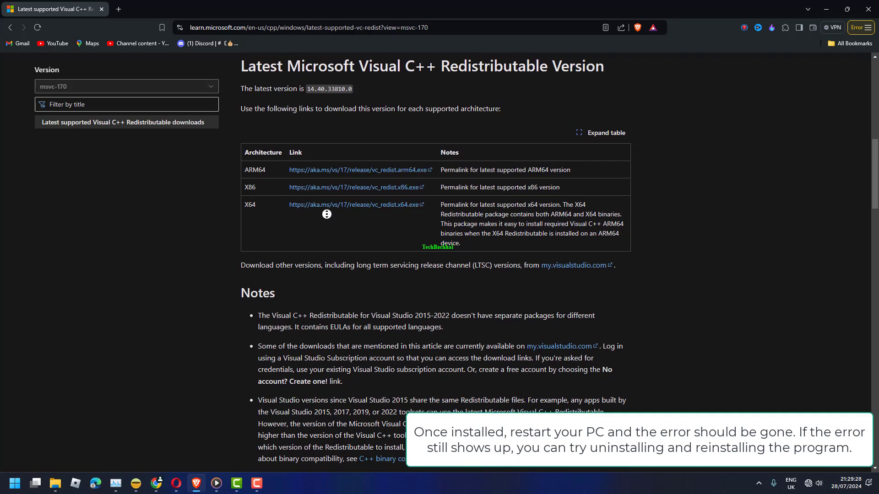
mouse_move(328, 205)
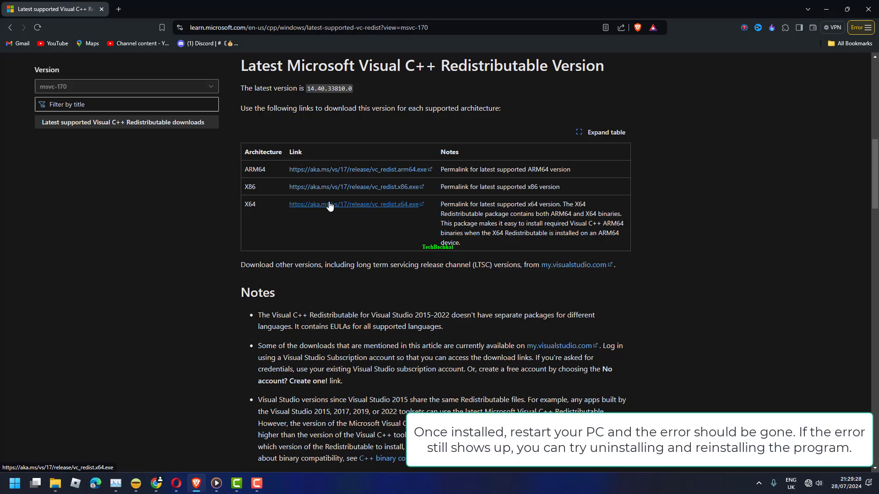
right_click(63, 225)
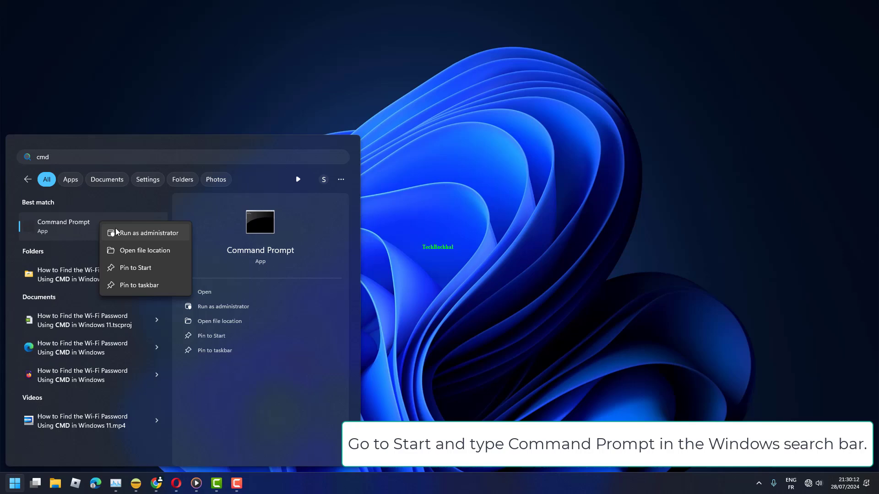
click(148, 233)
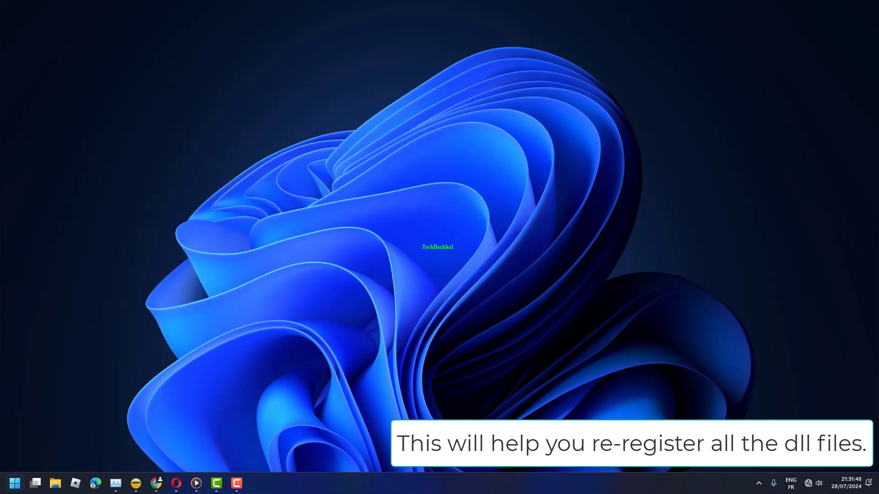
- Launch cmd from the Run dialog with Ctrl+Shift+Enter
key(Win+r)
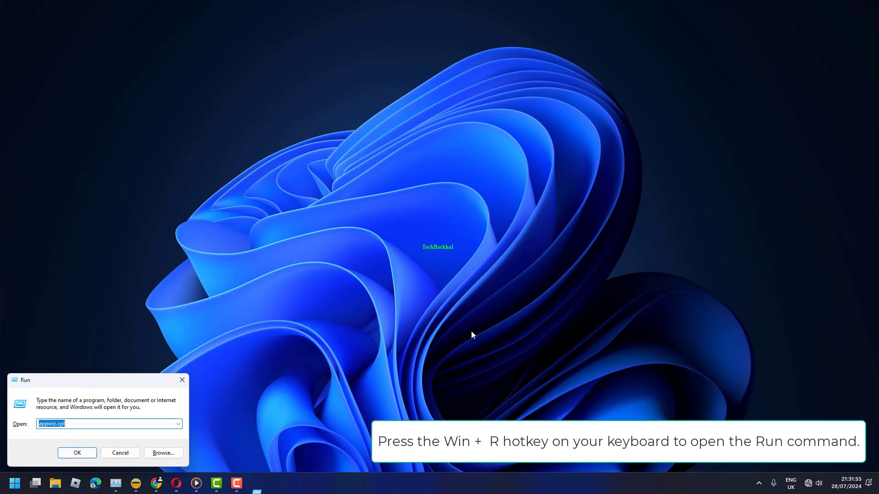
text(cmd)
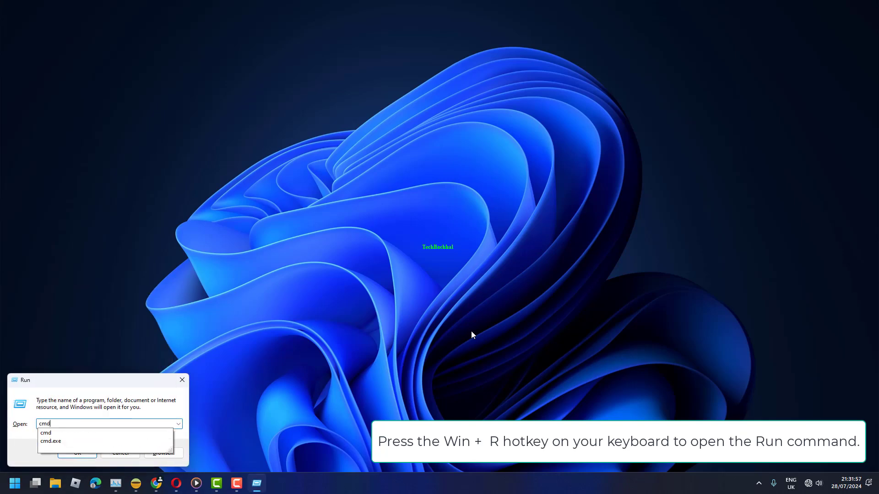
key(ctrl+shift+enter)
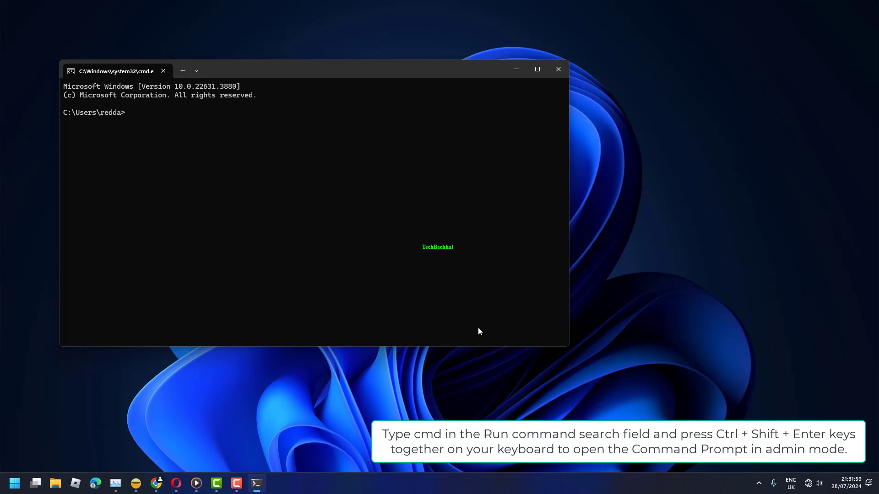
- Enter 'sfc /scanno' at the administrator prompt toward sfc /scannow
text(sfc /)
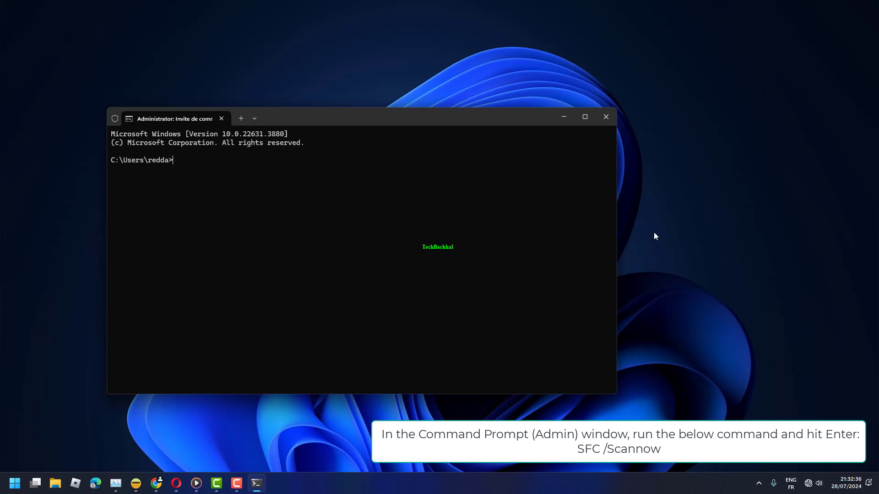
text(sfc /scanno)
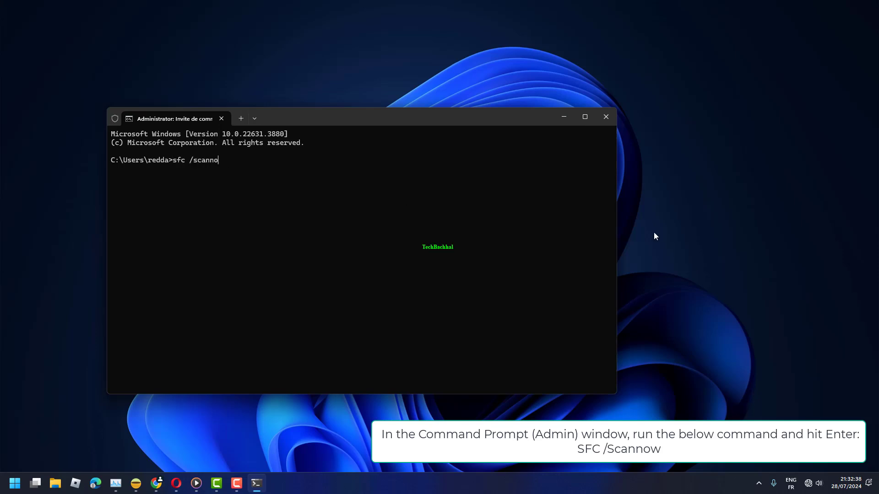